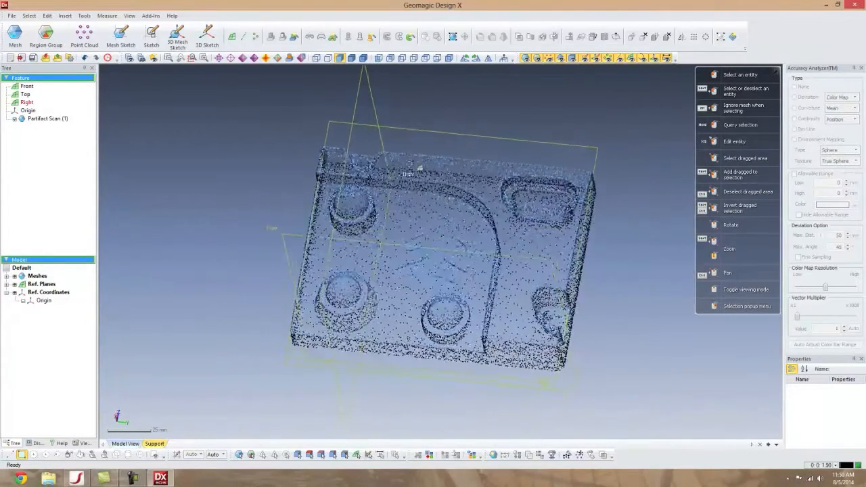
- Auto-segment the shaded scan mesh into regions with default sensitivity, keeping the new Region Group
{"action": "left_click", "coordinate": [84, 35]}
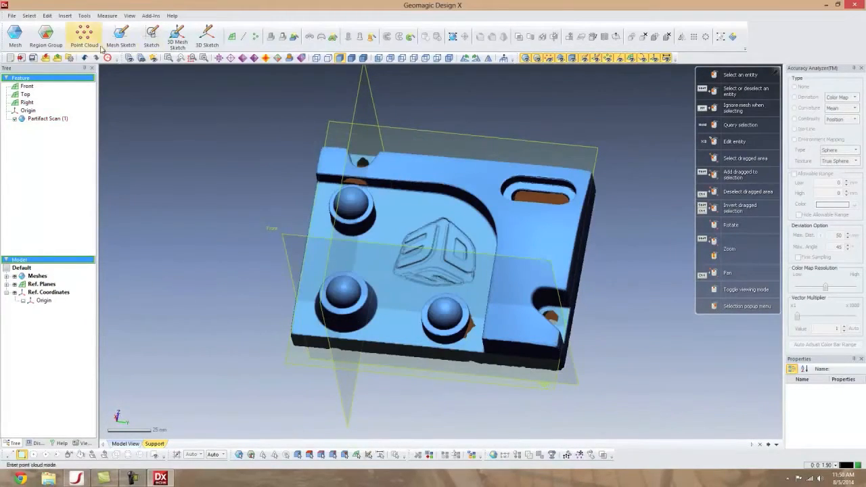
{"action": "left_click", "coordinate": [46, 36]}
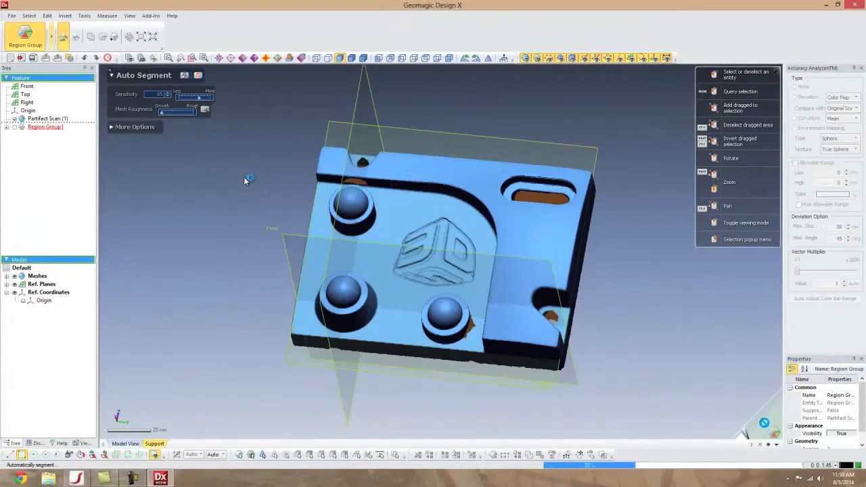
{"action": "mouse_move", "coordinate": [261, 215]}
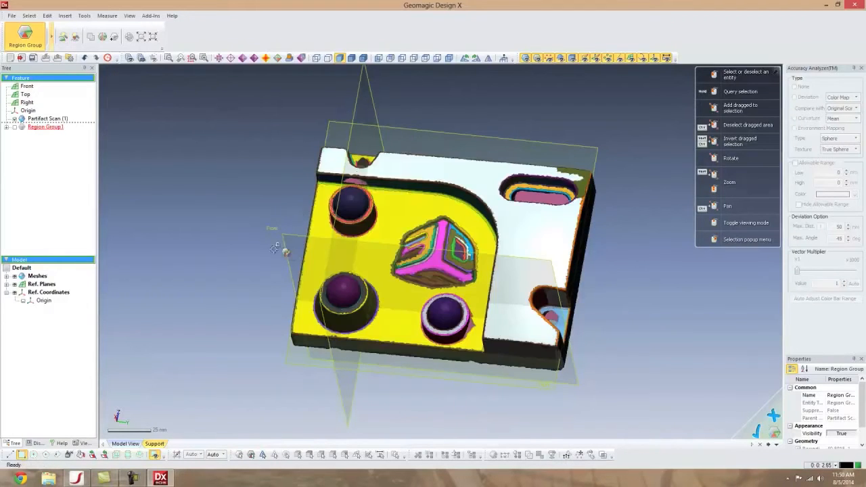
{"action": "mouse_move", "coordinate": [373, 217]}
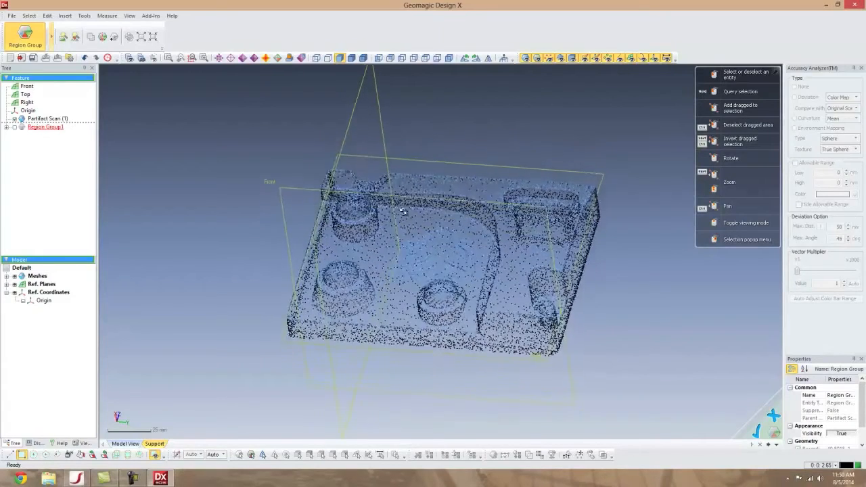
{"action": "left_click", "coordinate": [746, 222]}
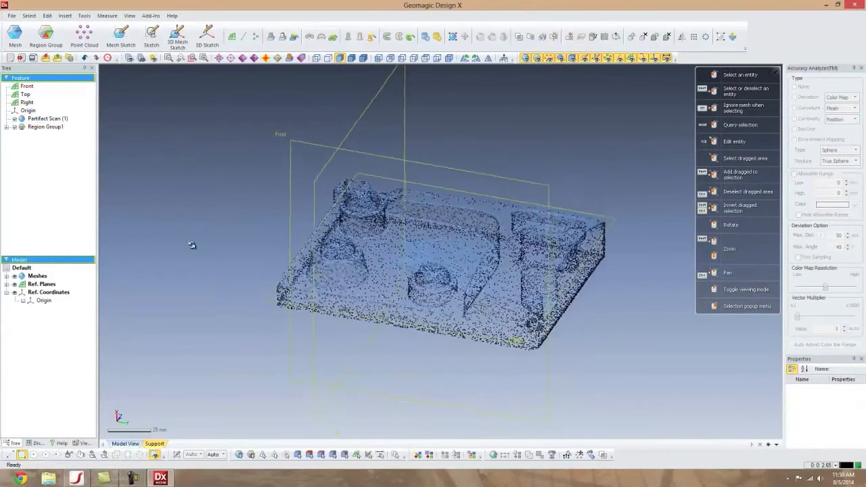
- Launch the Alignment Wizard from Tools > Align with the Partifact Scan as moving mesh
{"action": "left_click", "coordinate": [83, 16]}
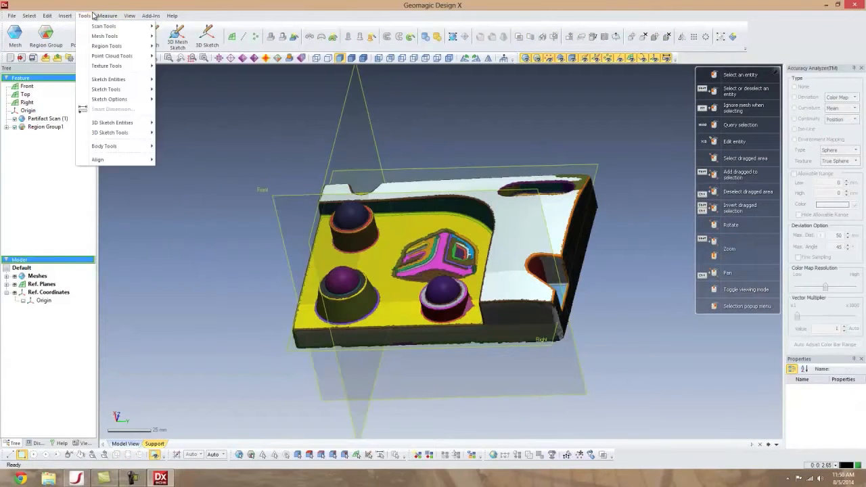
{"action": "mouse_move", "coordinate": [98, 160]}
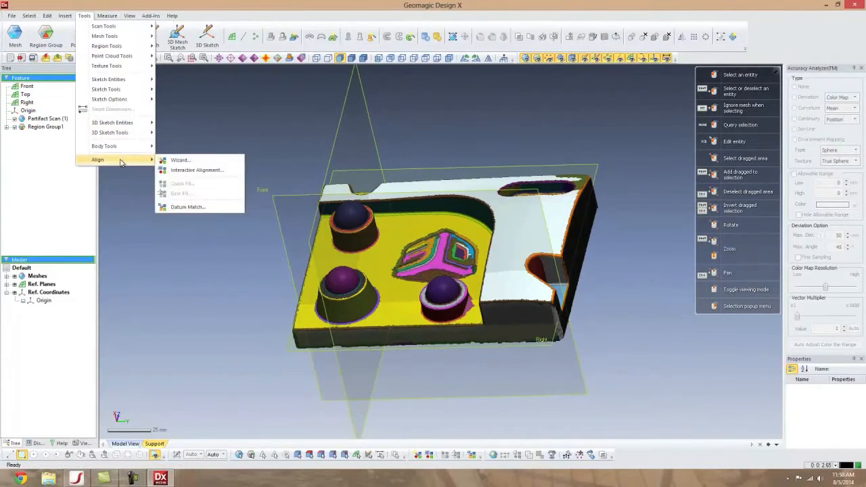
{"action": "left_click", "coordinate": [198, 170]}
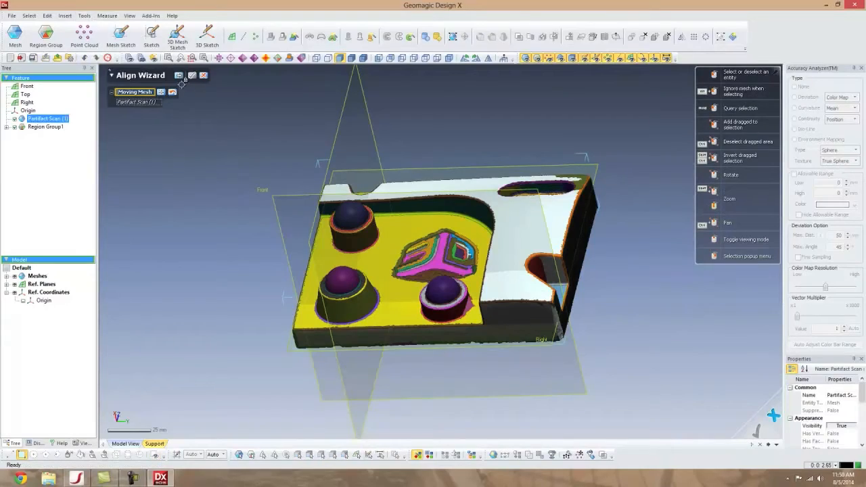
{"action": "left_click", "coordinate": [192, 76]}
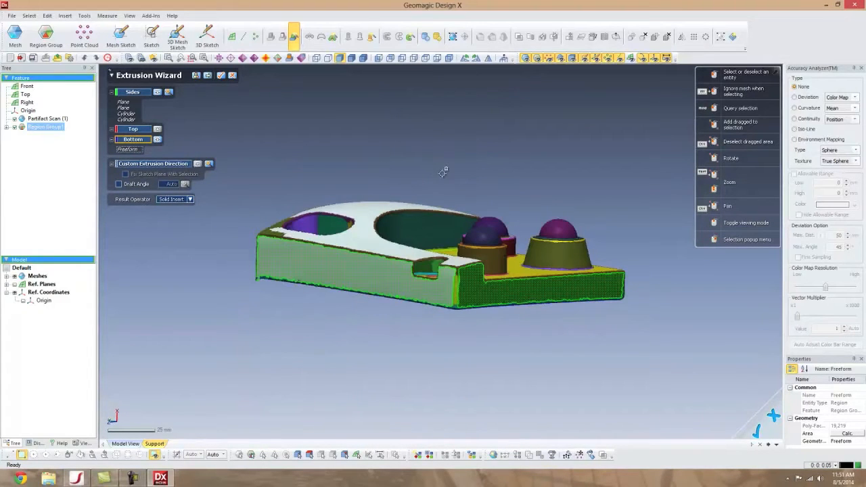
- Extrude the base region into a solid with auto sketch, then show the scan alongside it
{"action": "left_click", "coordinate": [197, 75]}
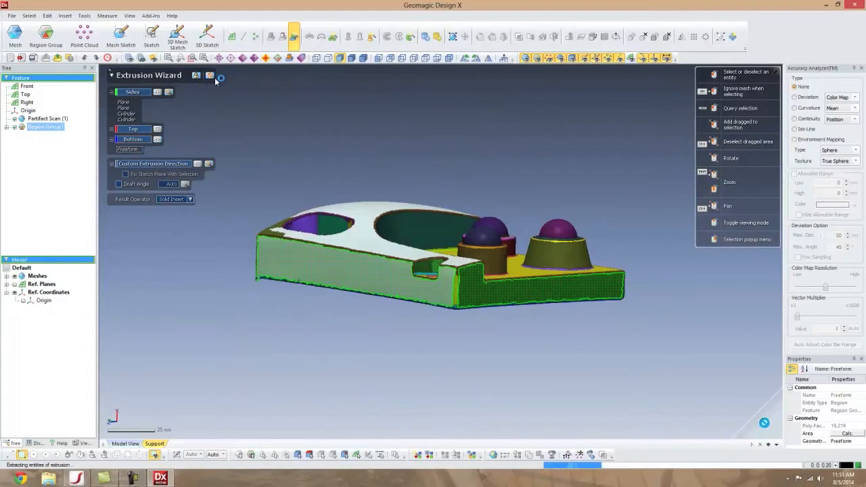
{"action": "left_click", "coordinate": [220, 76]}
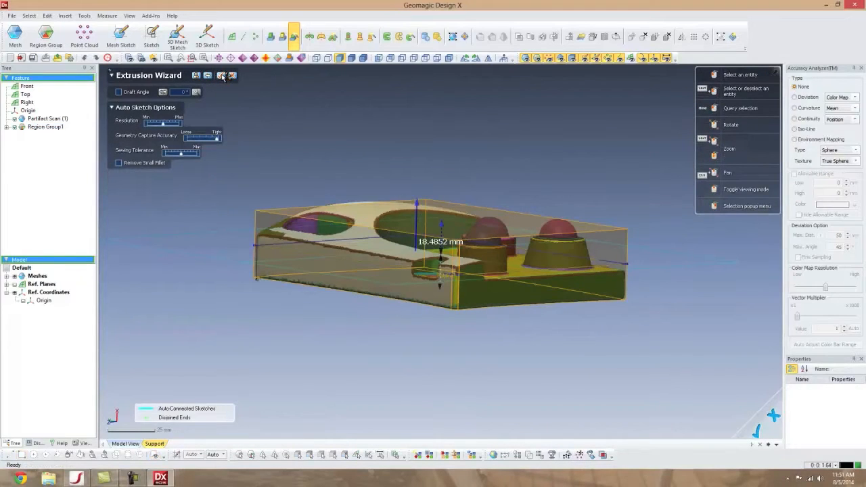
{"action": "left_click", "coordinate": [222, 75]}
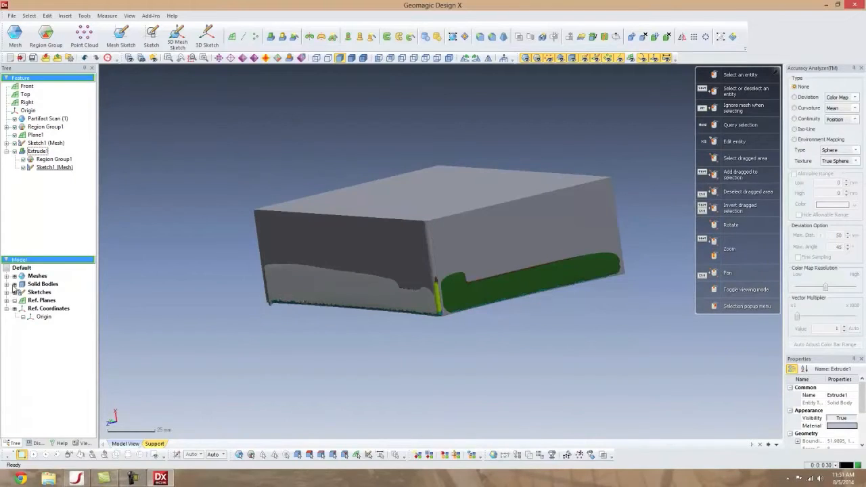
{"action": "left_click", "coordinate": [372, 38]}
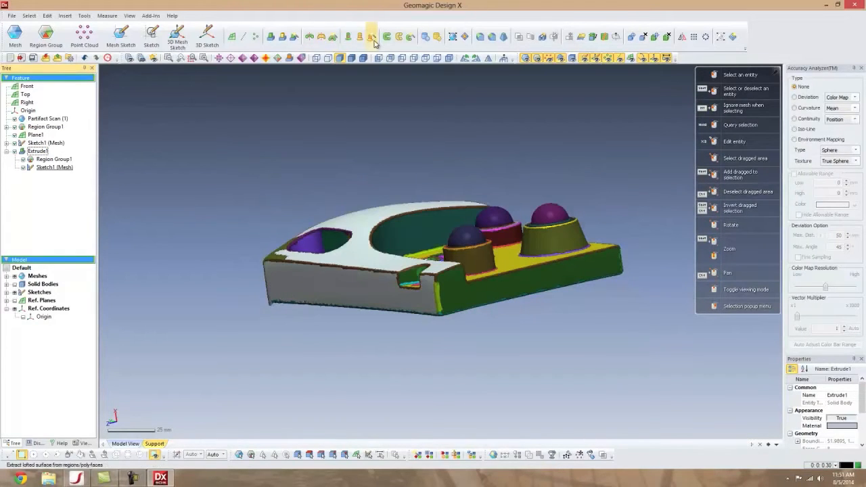
- Start the Loft Wizard to capture the curved top surface as Surface Loft1
{"action": "left_click", "coordinate": [371, 37]}
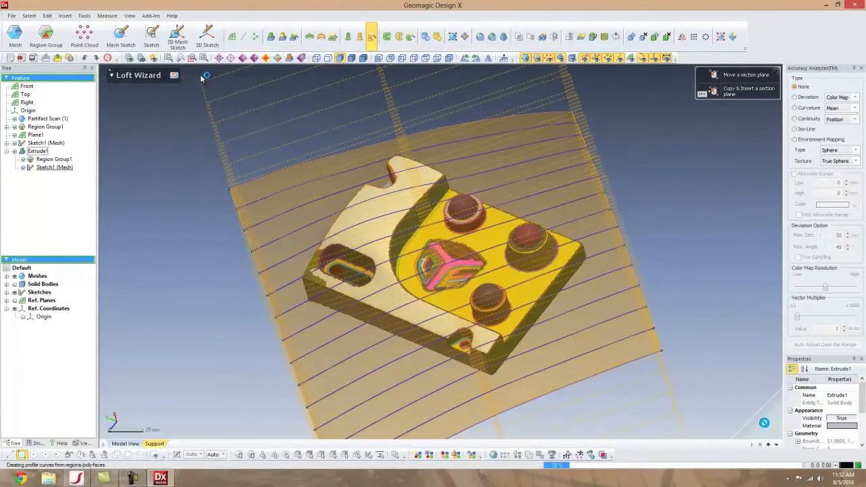
{"action": "mouse_move", "coordinate": [230, 162]}
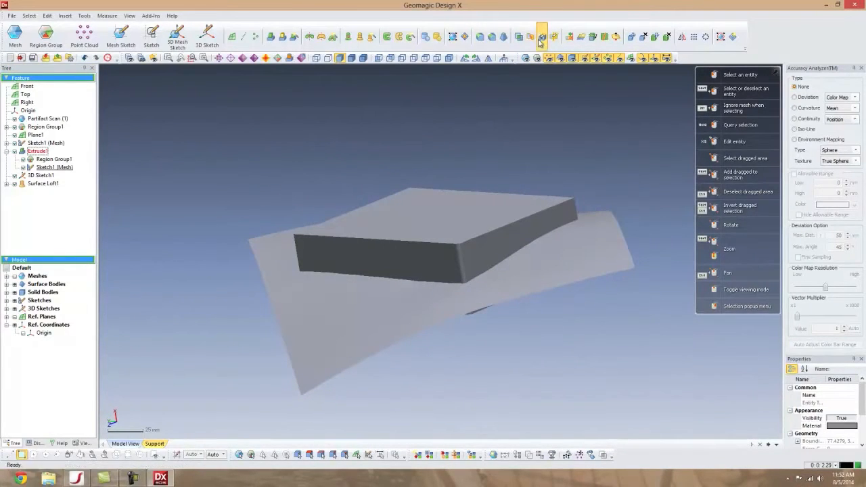
- Cut Extrude1 with Surface Loft1 and keep the lower remaining body
{"action": "left_click", "coordinate": [542, 35]}
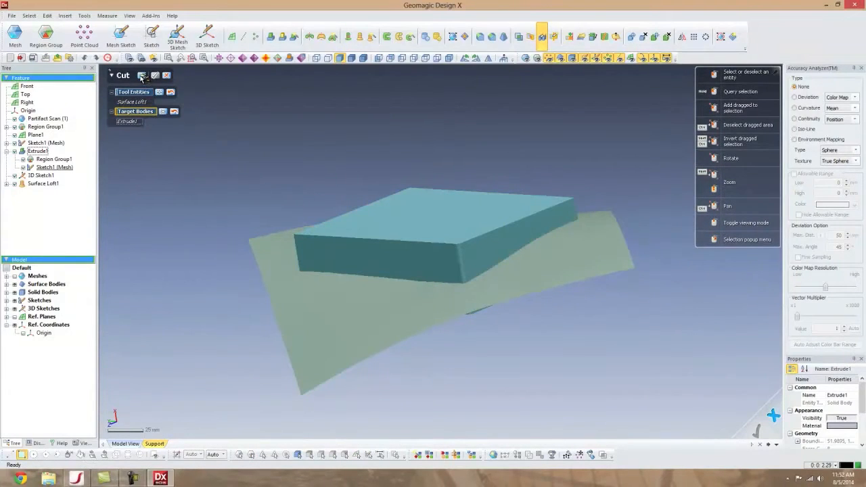
{"action": "left_click", "coordinate": [154, 75]}
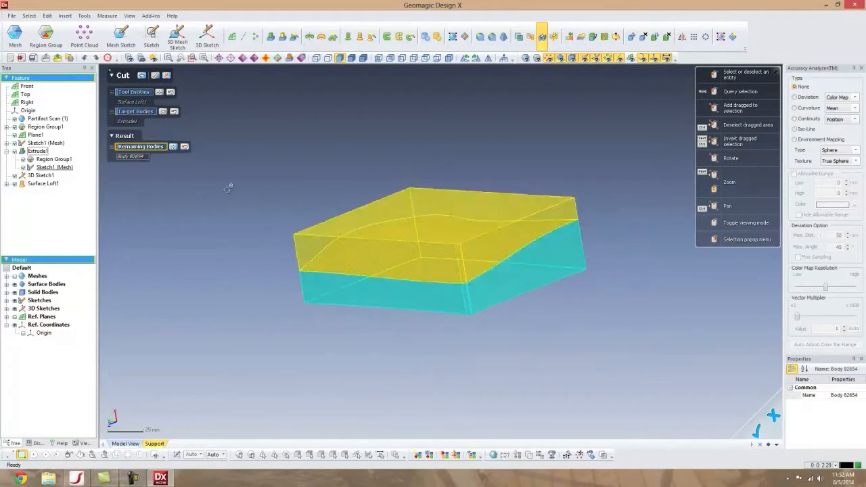
{"action": "left_click", "coordinate": [155, 75]}
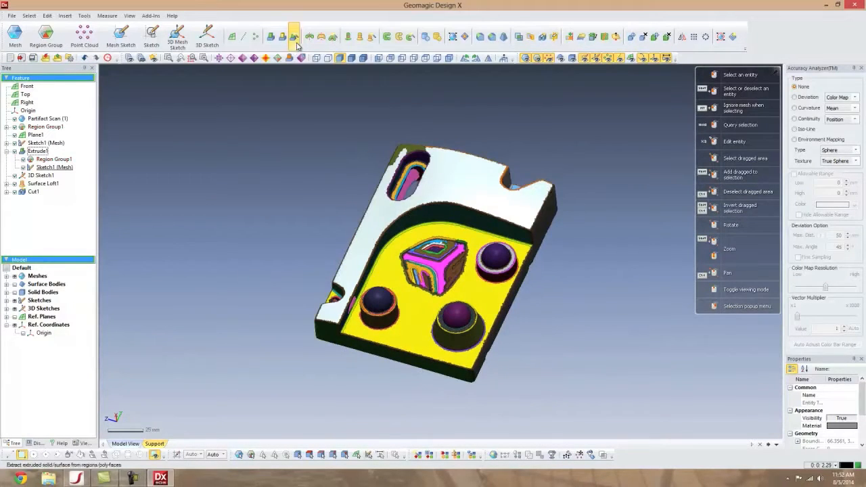
- Create Extrude2 from scan regions with Result Operator set to Cut
{"action": "left_click", "coordinate": [292, 37]}
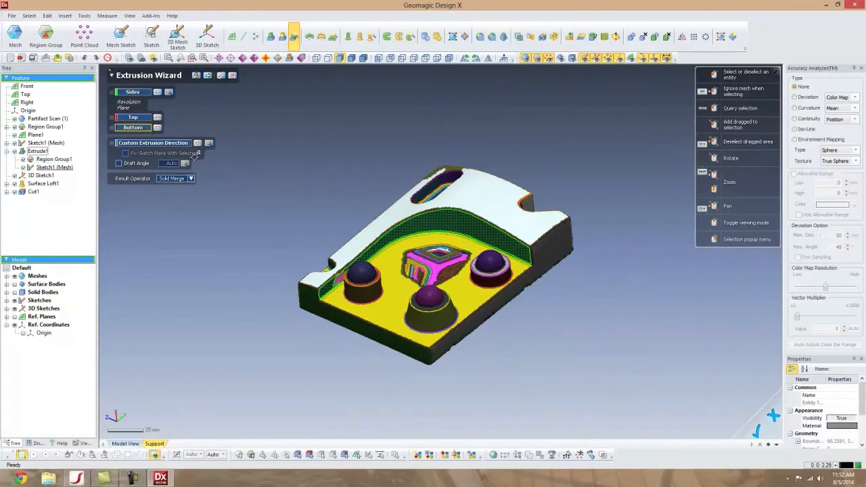
{"action": "left_click", "coordinate": [190, 187]}
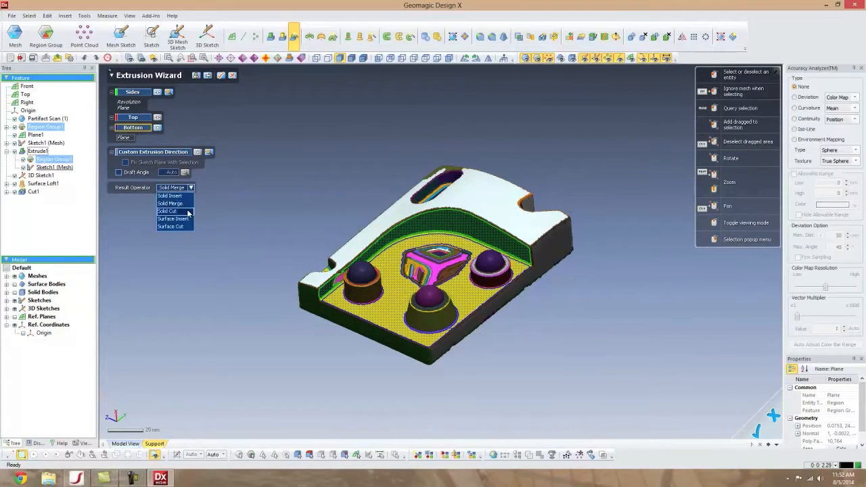
{"action": "left_click", "coordinate": [167, 211]}
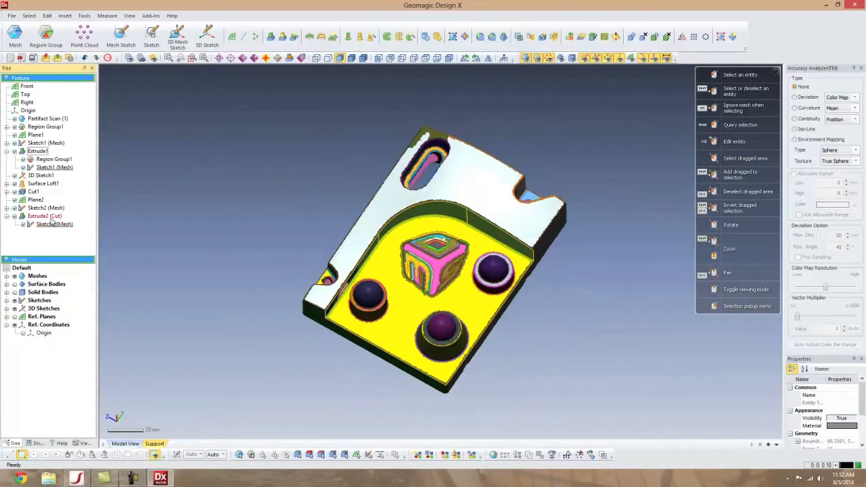
{"action": "right_click", "coordinate": [54, 225]}
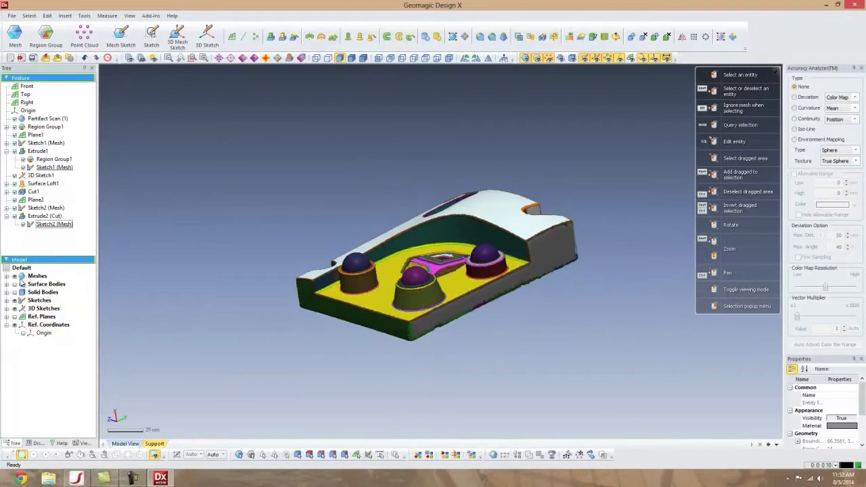
{"action": "mouse_move", "coordinate": [332, 37]}
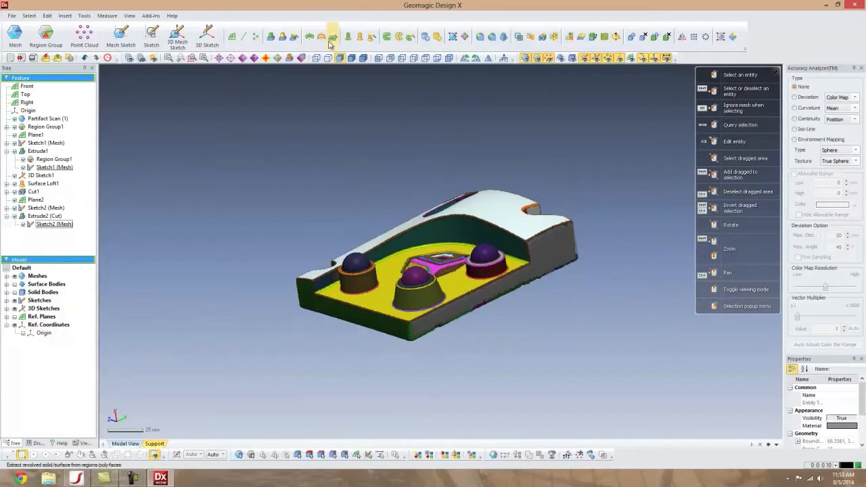
- Revolve the domed boss regions into a solid via the Revolution Wizard and inspect it
{"action": "left_click", "coordinate": [332, 38]}
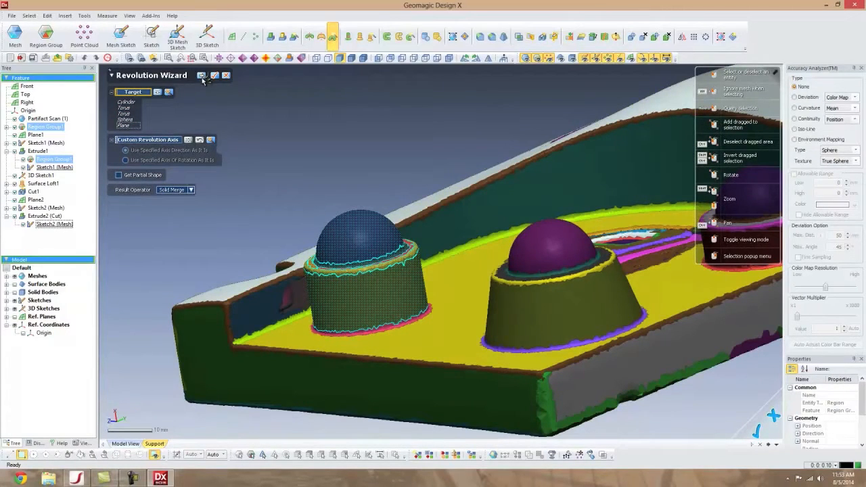
{"action": "left_click", "coordinate": [214, 76]}
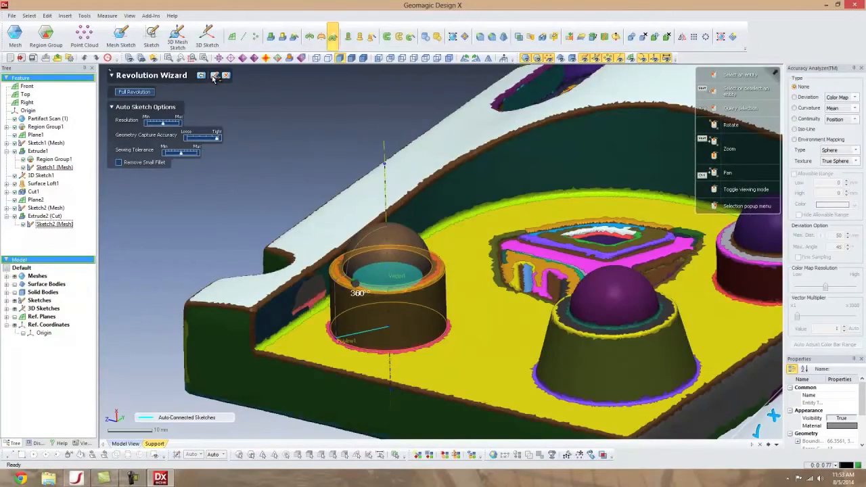
{"action": "left_click", "coordinate": [217, 76]}
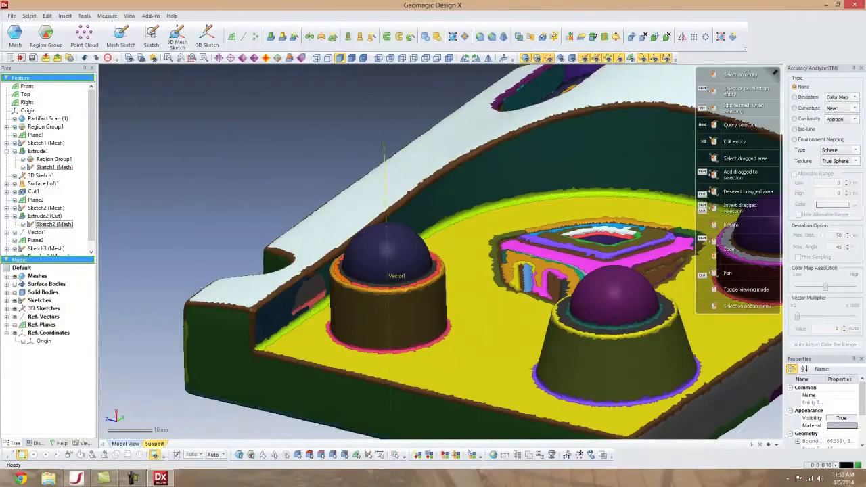
{"action": "left_click", "coordinate": [746, 289]}
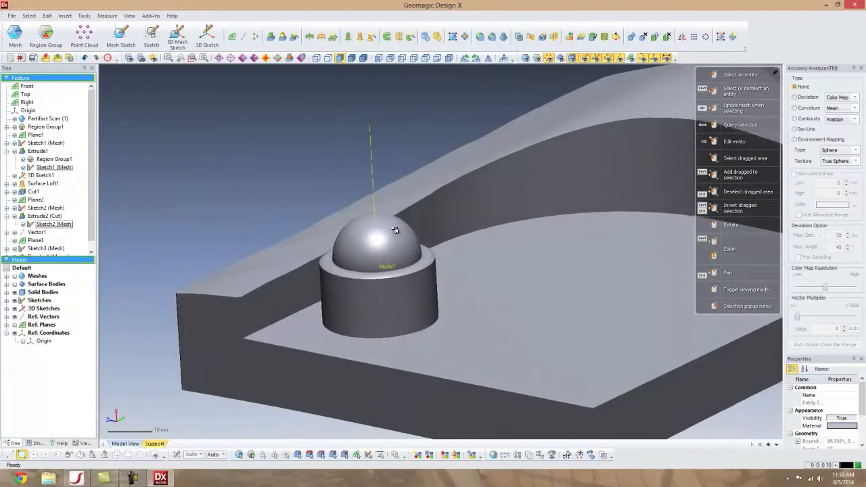
{"action": "left_click_drag", "start_coordinate": [396, 230], "coordinate": [468, 253]}
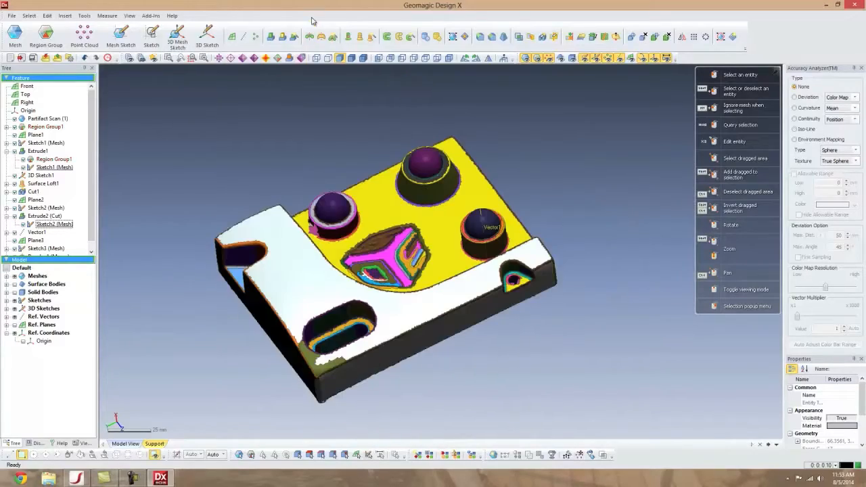
- Extrude the slot region as a cut passing through the whole part
{"action": "left_click", "coordinate": [292, 35]}
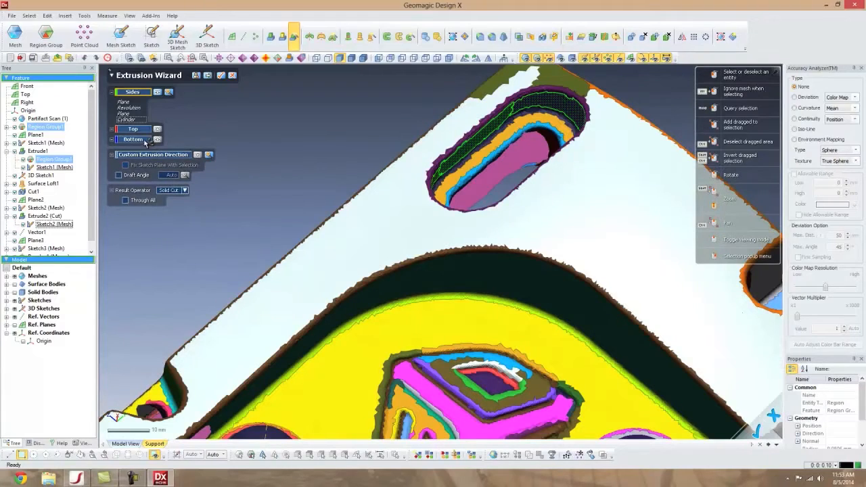
{"action": "left_click", "coordinate": [133, 139]}
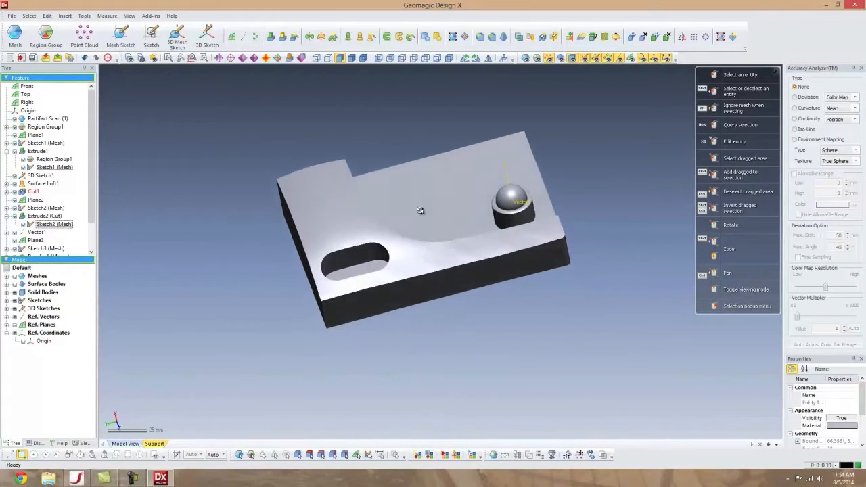
{"action": "left_click", "coordinate": [420, 210]}
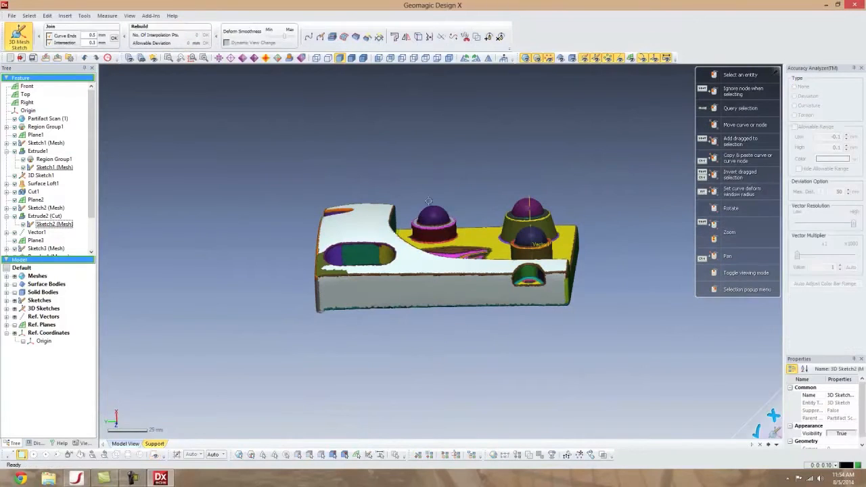
- Begin a plane section on the scan in 3D Mesh Sketch, then discard it
{"action": "left_click", "coordinate": [331, 38]}
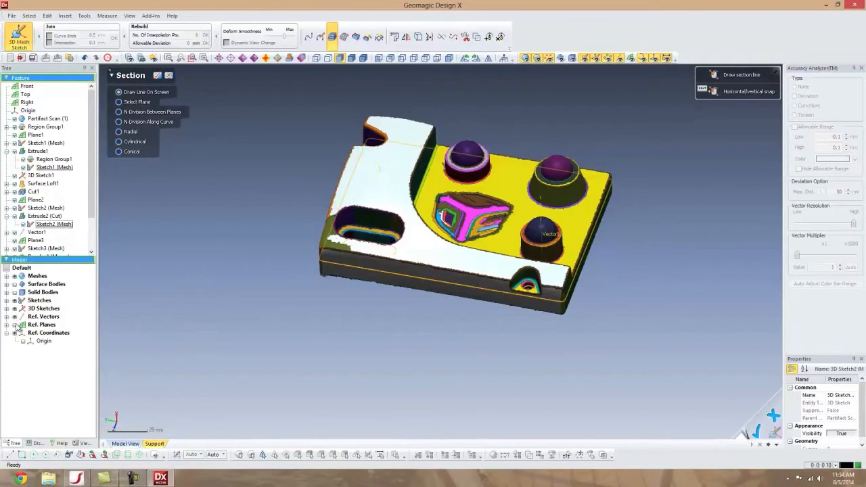
{"action": "left_click", "coordinate": [119, 102]}
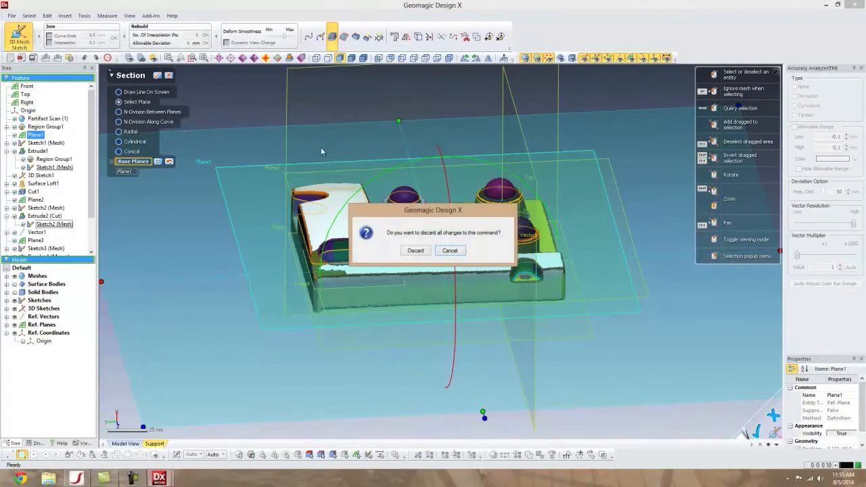
{"action": "left_click", "coordinate": [414, 250]}
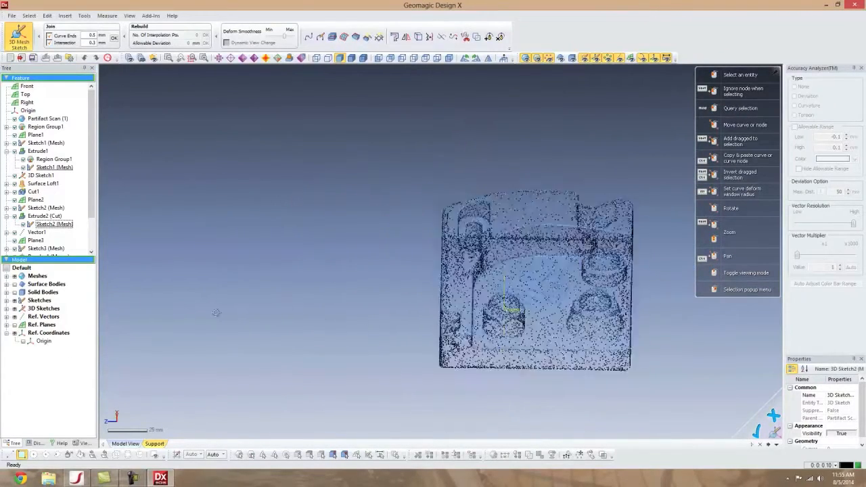
{"action": "left_click_drag", "start_coordinate": [535, 280], "coordinate": [579, 211]}
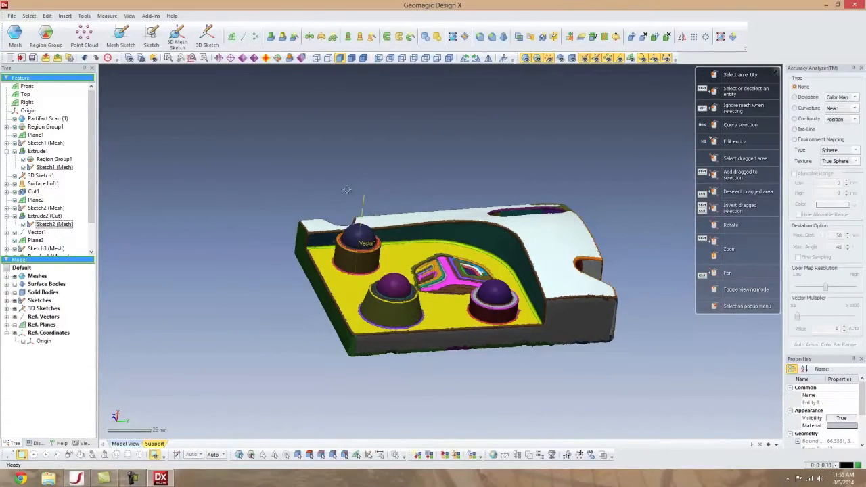
- Show the LiveTransfer target applications (SolidWorks, Siemens NX, Creo, CATIA) from the File menu
{"action": "left_click", "coordinate": [11, 15]}
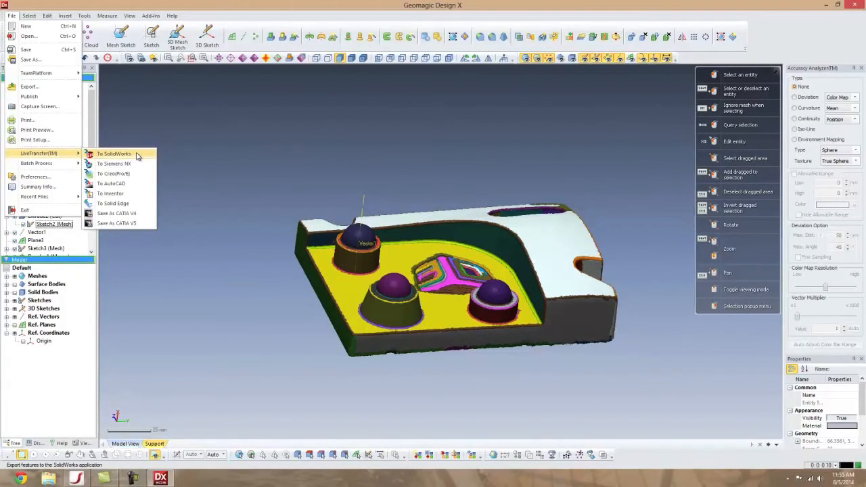
{"action": "mouse_move", "coordinate": [114, 164]}
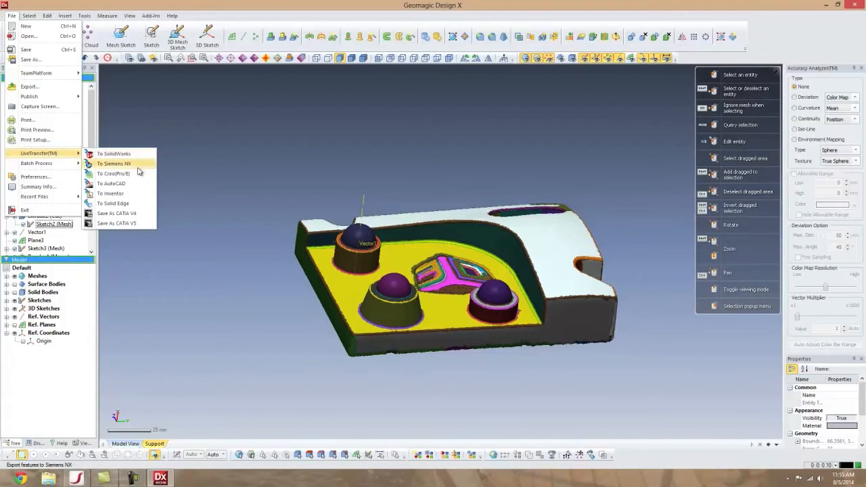
{"action": "mouse_move", "coordinate": [142, 168]}
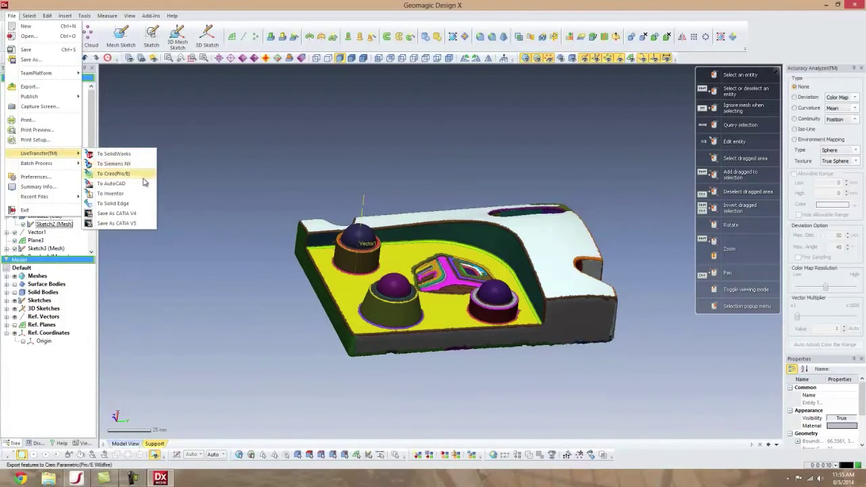
{"action": "mouse_move", "coordinate": [117, 214]}
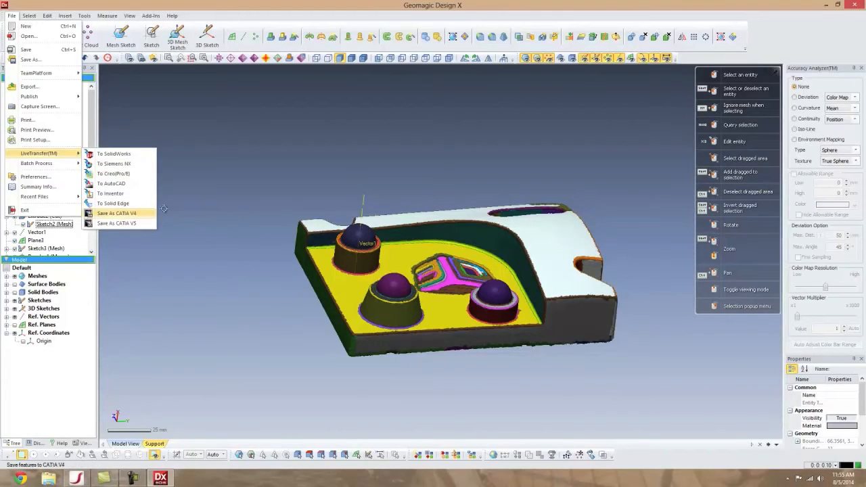